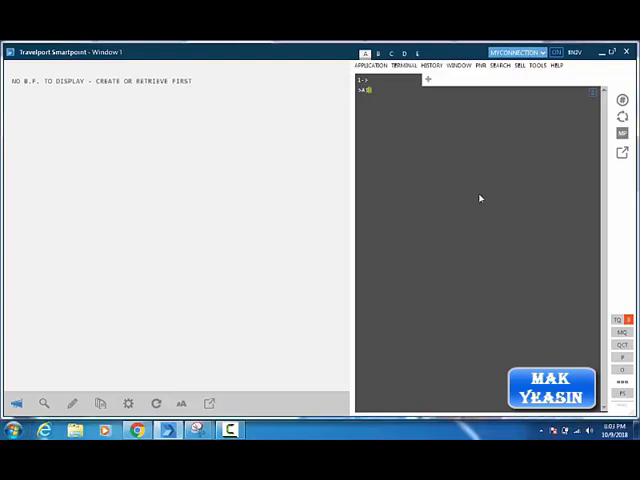
Type the Qatar Airways availability entry A15OCTDOHFCO*QR for 15 October from Doha.
type("a")
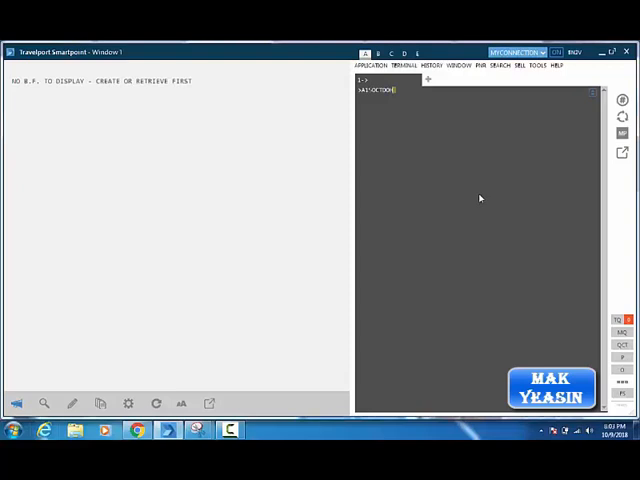
type("CD")
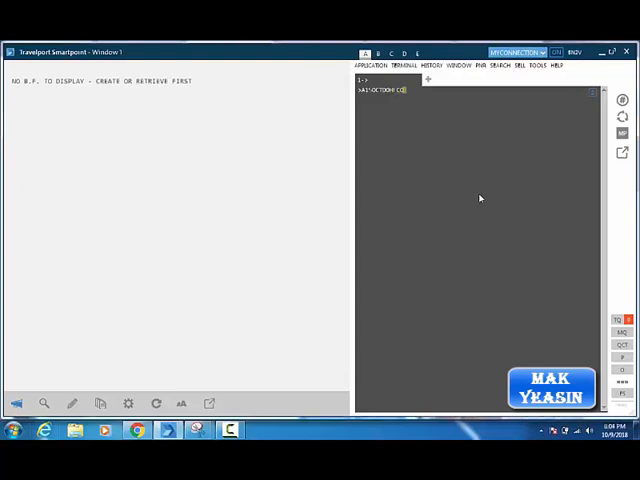
type("CO*")
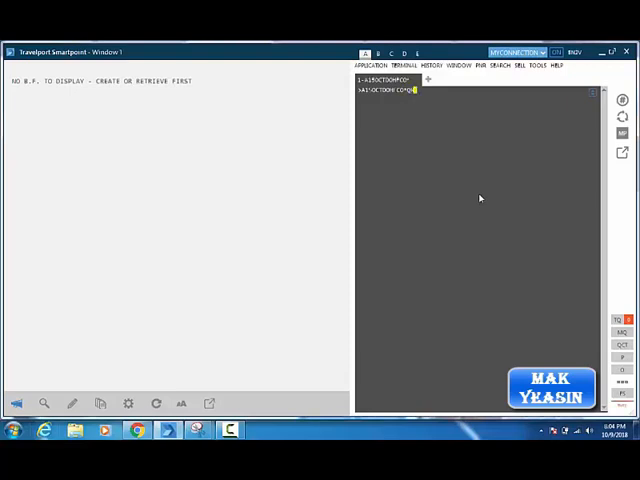
key("enter")
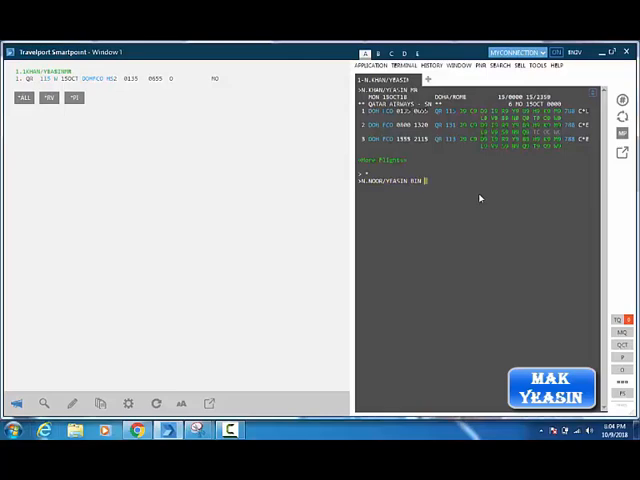
type("MSTR*P-C09")
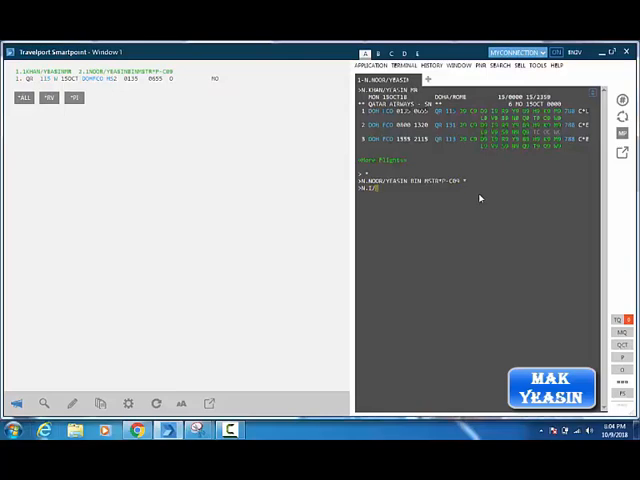
type("AYYAT/")
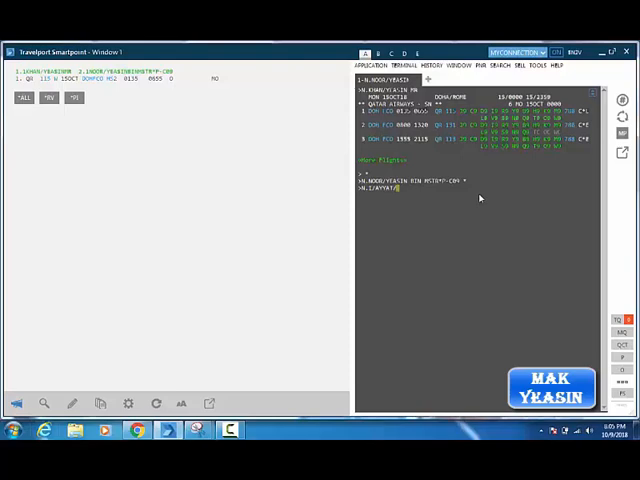
type("YEASIN")
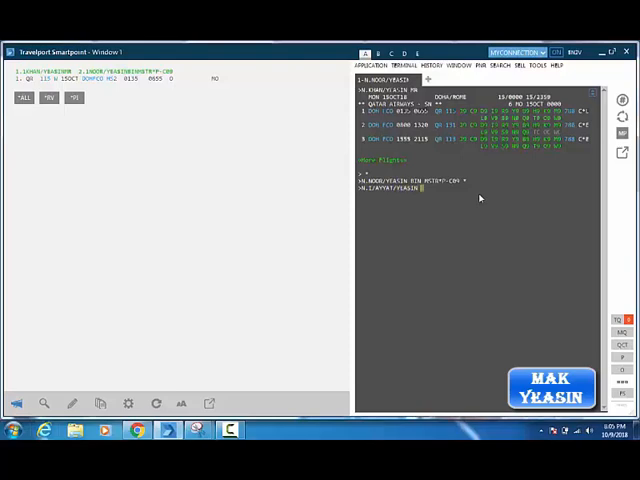
type("BINF")
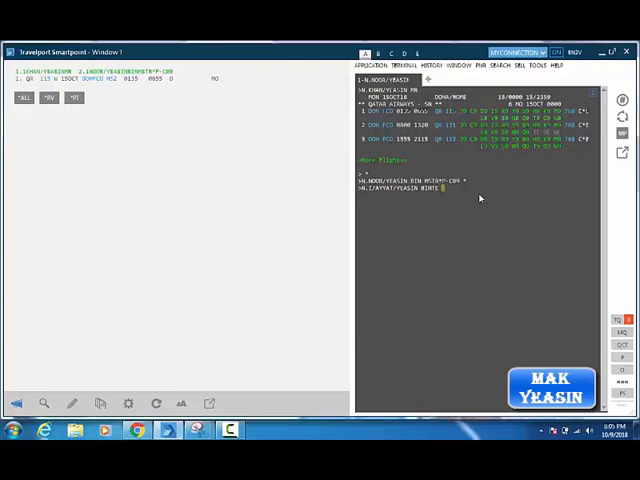
type("MISS*15OCT17")
type("PQ")
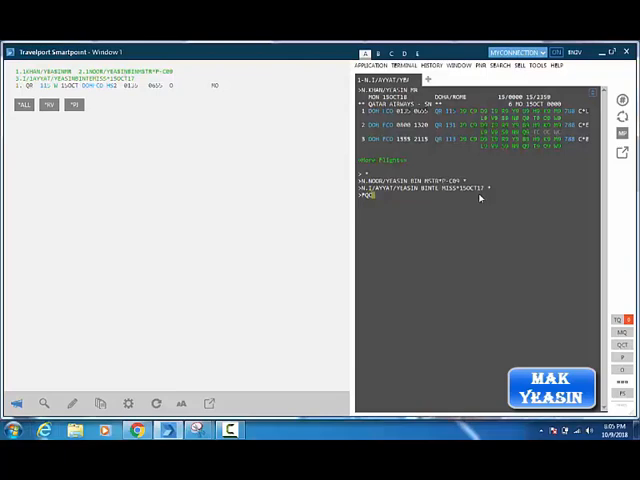
Quote the Qatar Airways fare with FQCQR/ET, which returns no valid fare.
type("CQR/#T")
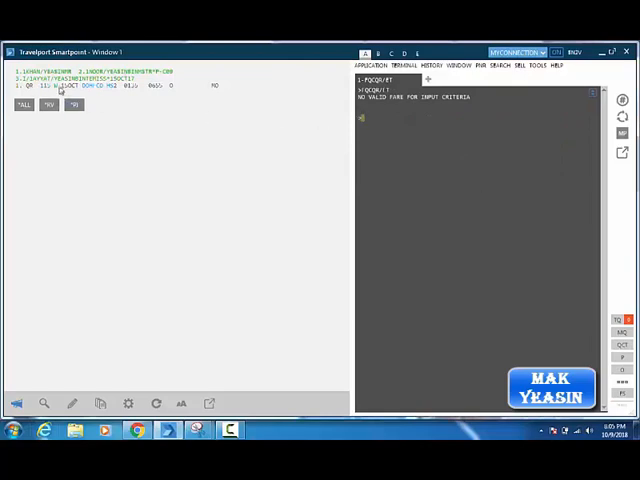
mouse_move(480, 137)
type("FQBBCQR/")
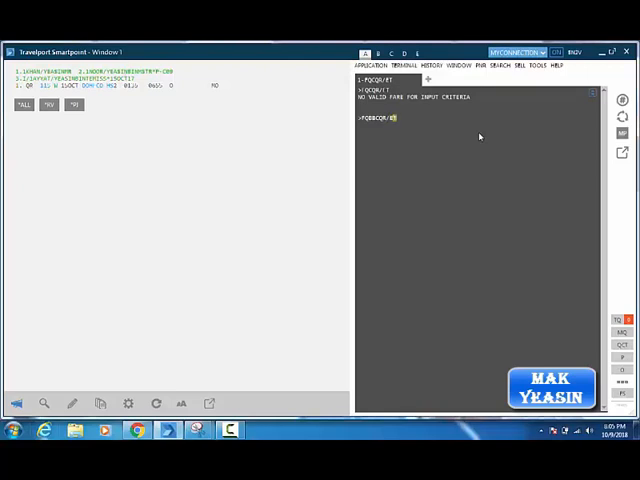
Run the FQBBCQR/ET best-buy quote and rebook segment 1 into N class with @1/N.
type("ET")
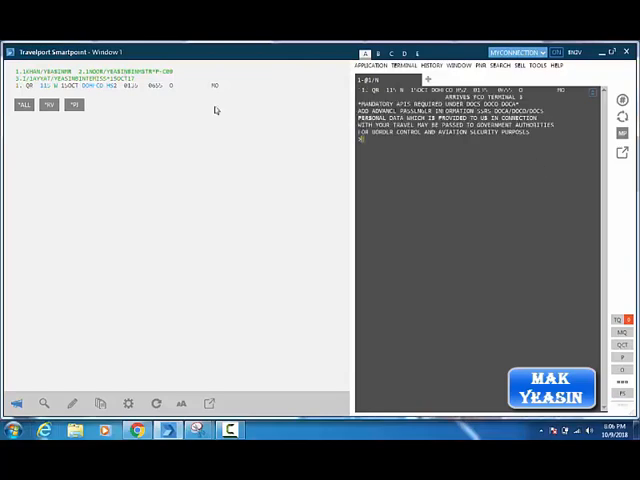
mouse_move(442, 180)
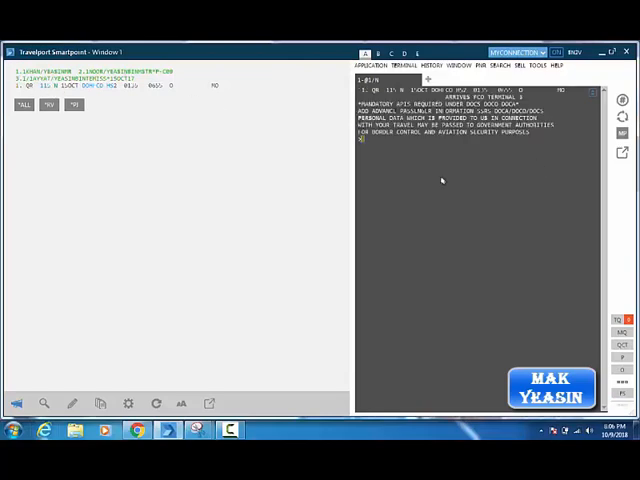